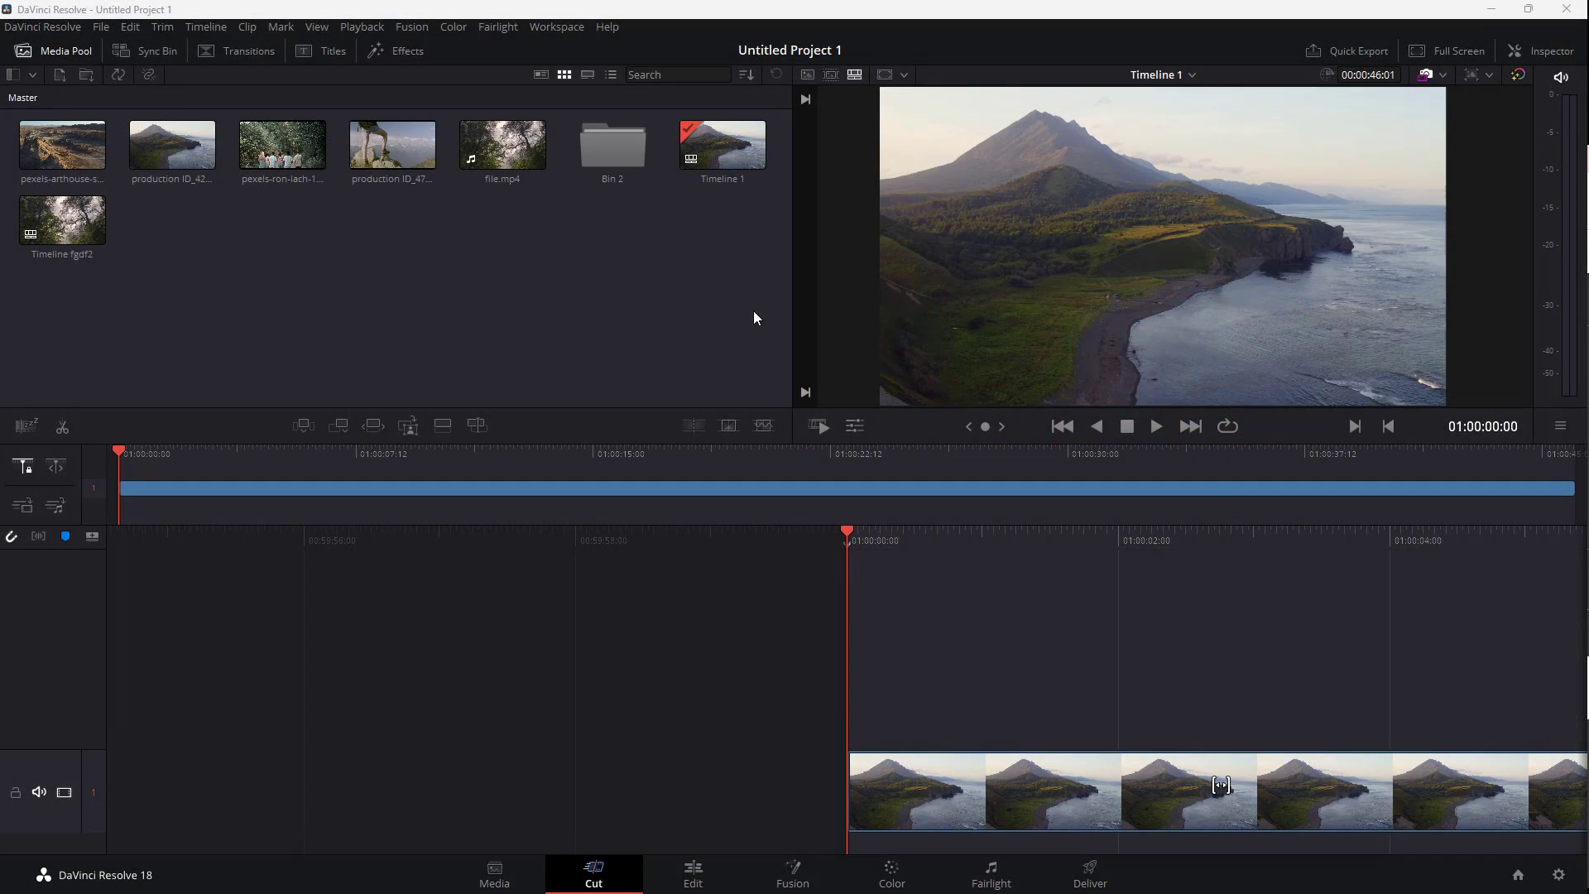
mouse_move(396, 200)
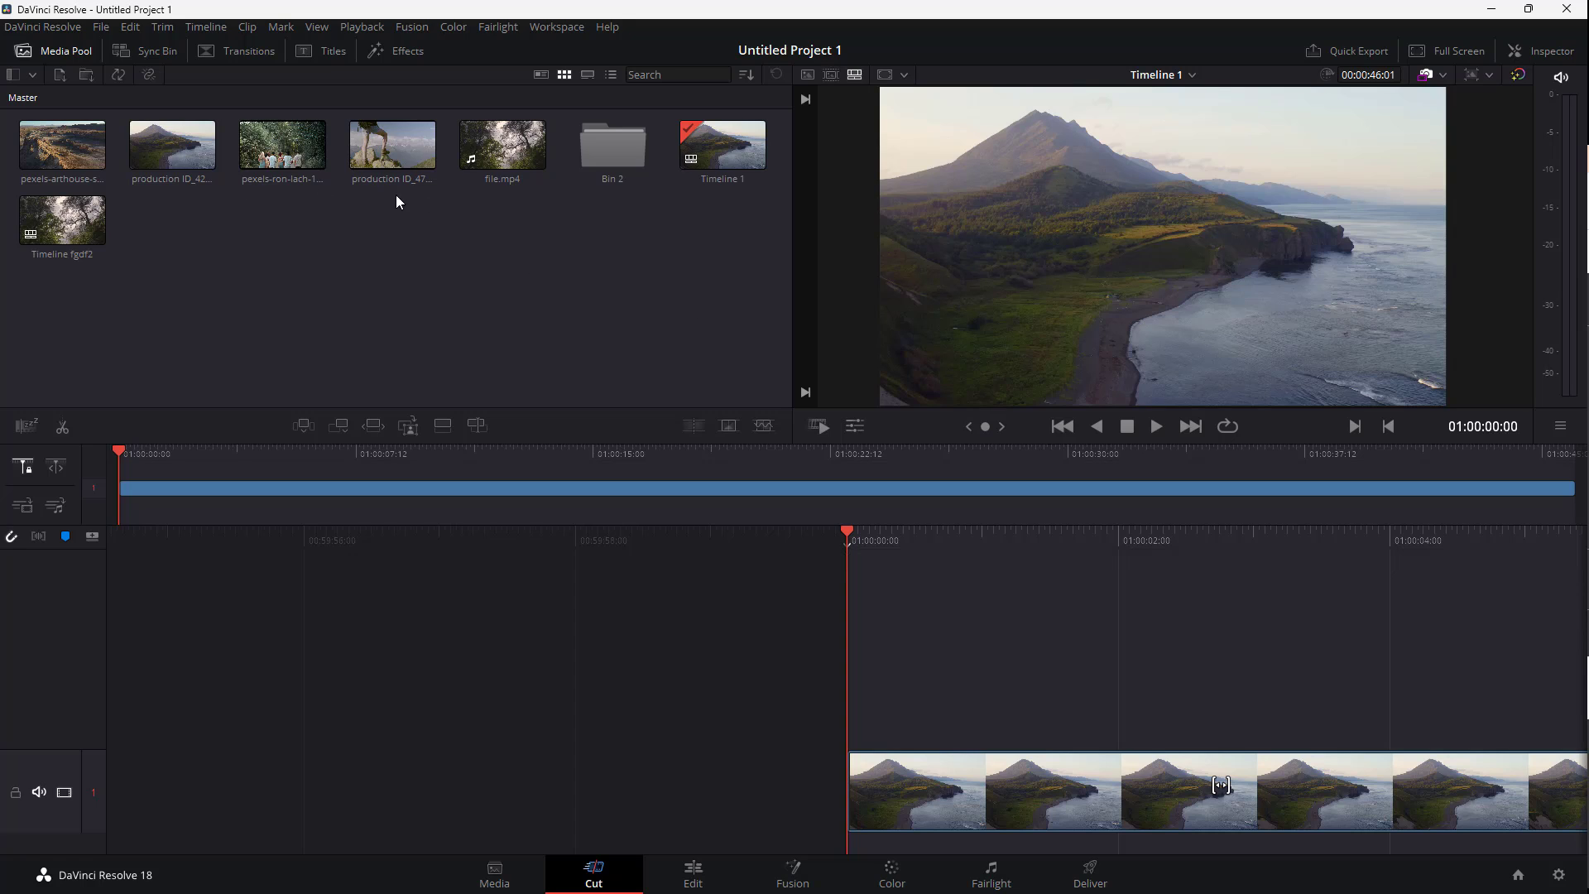
Load Timeline fgdf2 so its forest clip shows in the viewer and timeline.
click(721, 144)
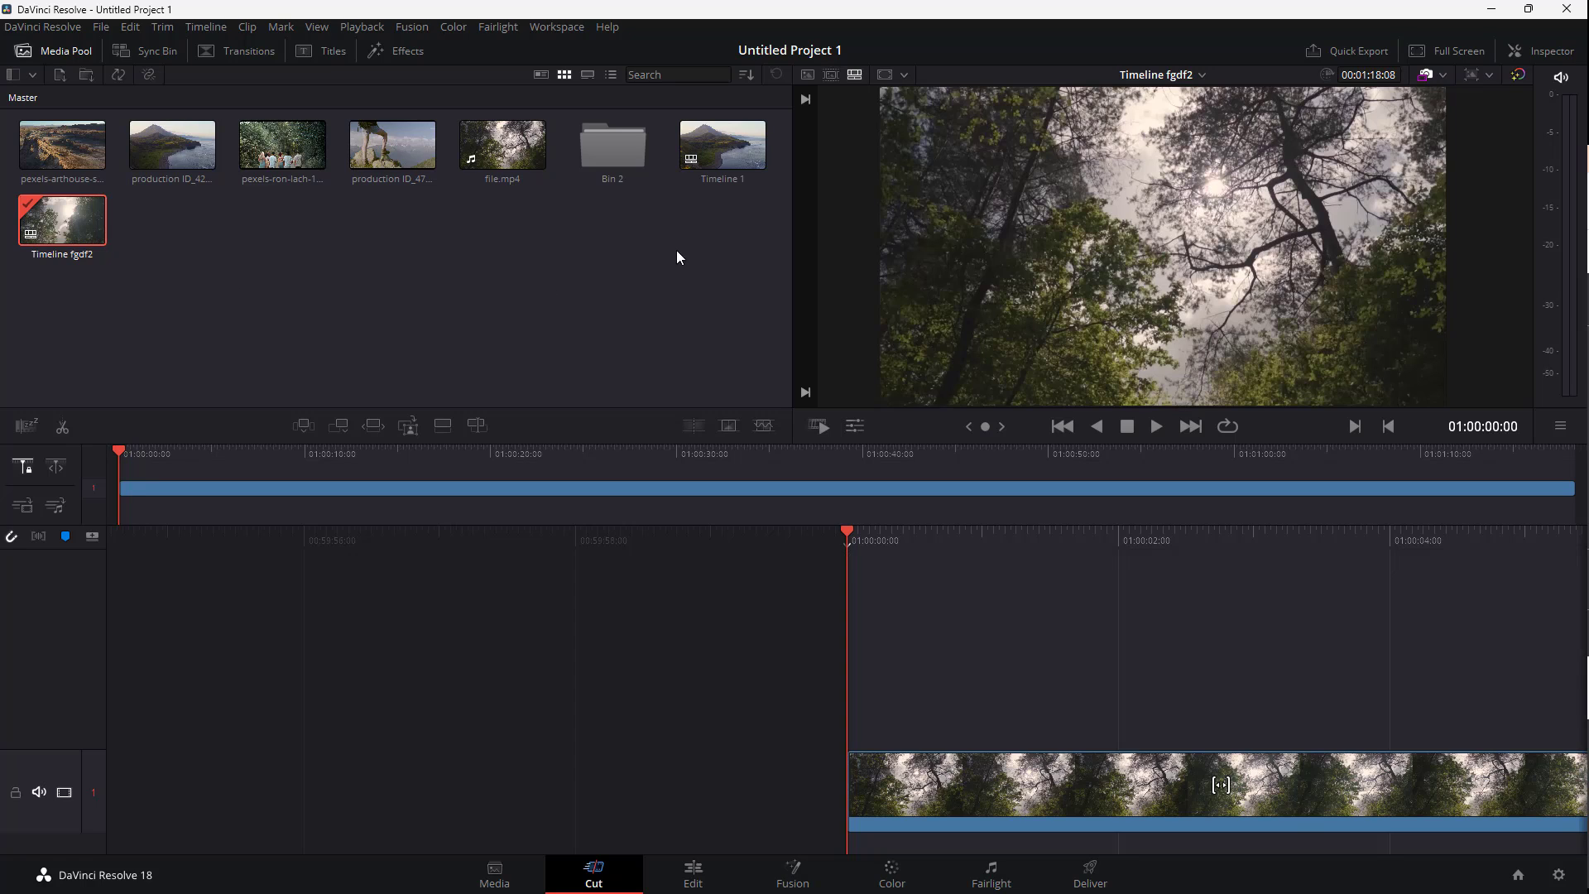
Bring up the Timeline Settings dialog for Timeline 1 from the Media Pool.
right_click(721, 142)
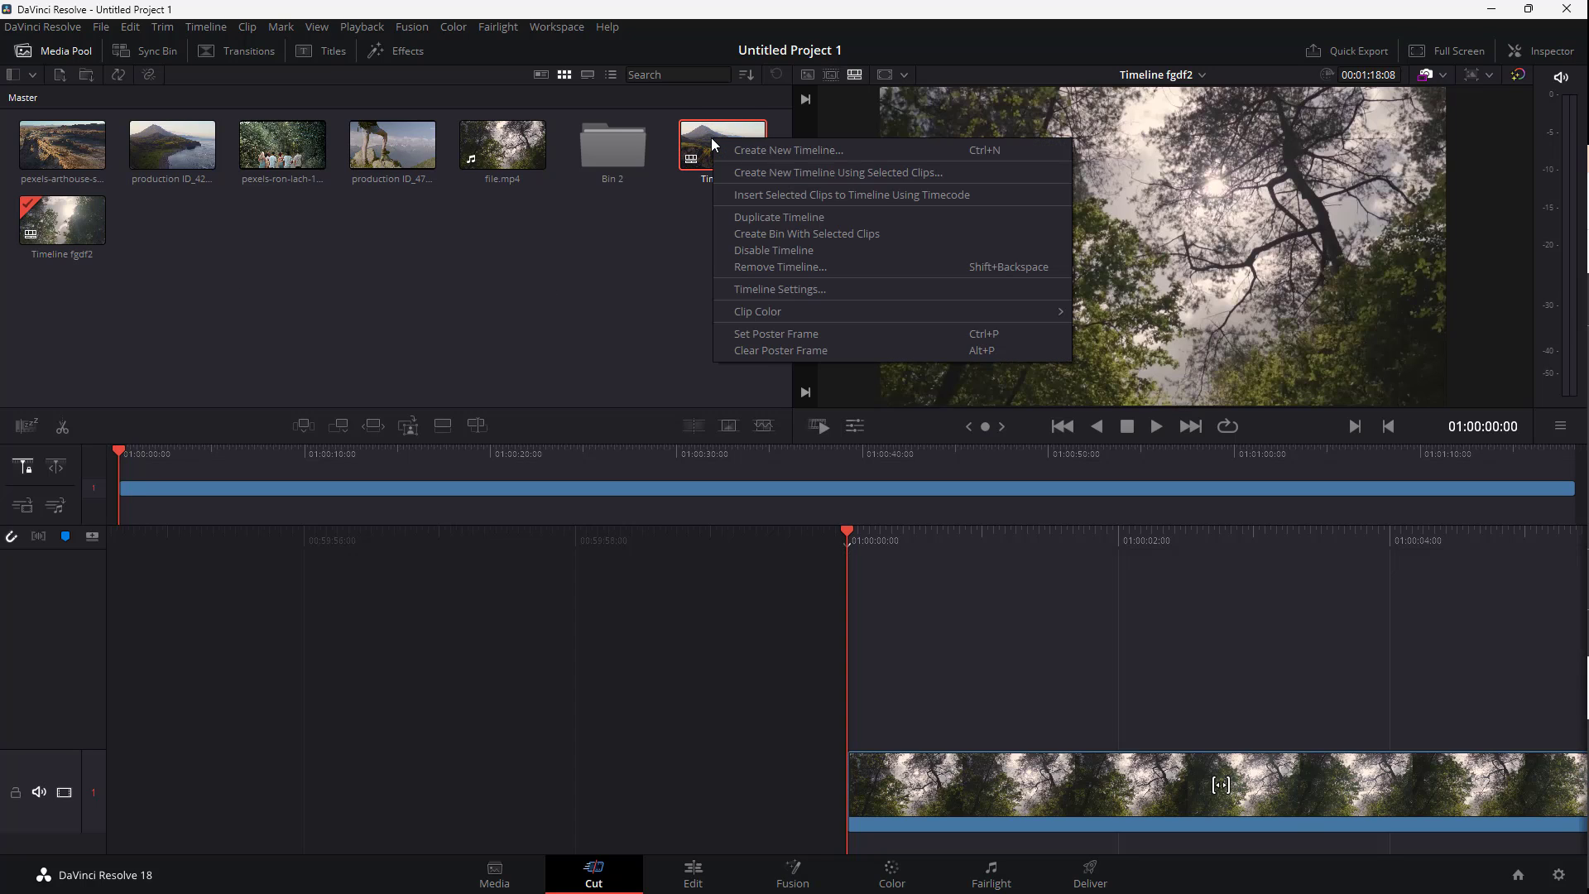
mouse_move(743, 162)
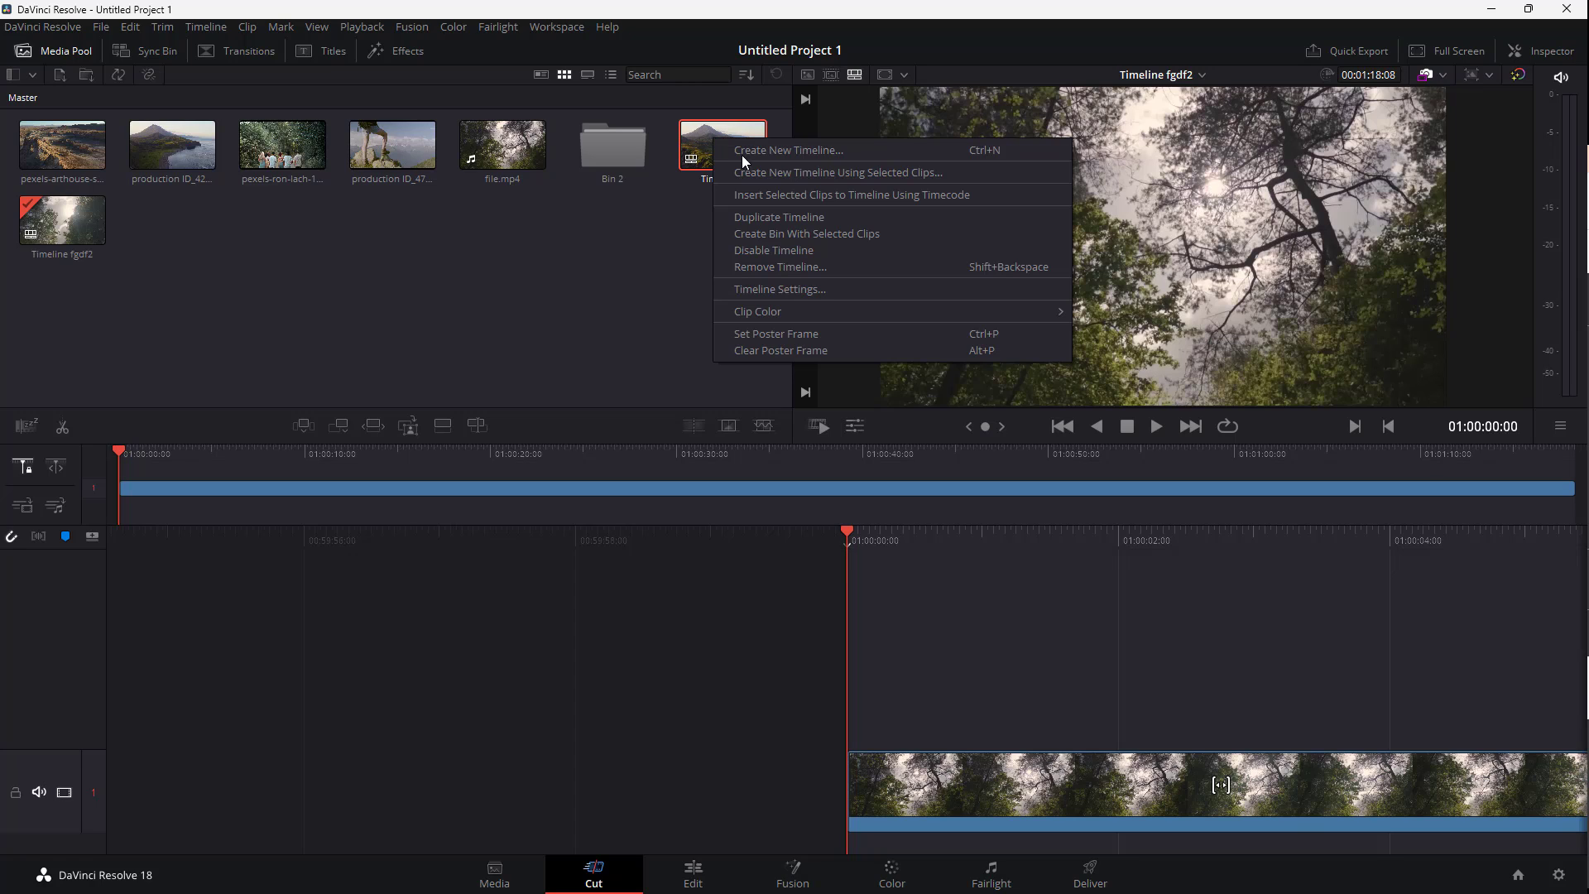
mouse_move(793, 295)
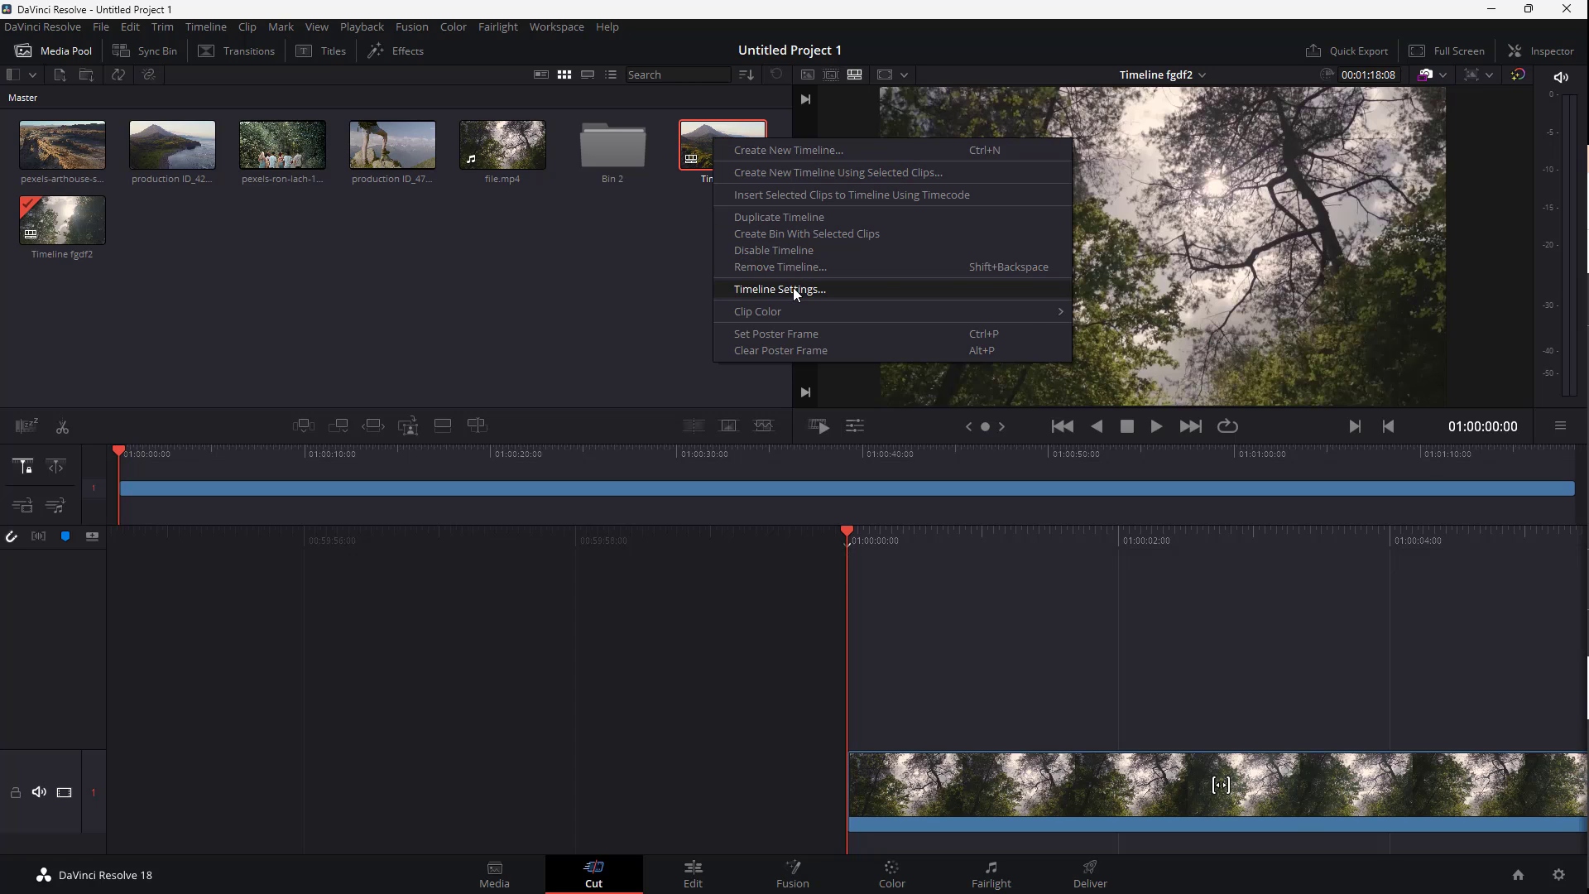
click(780, 288)
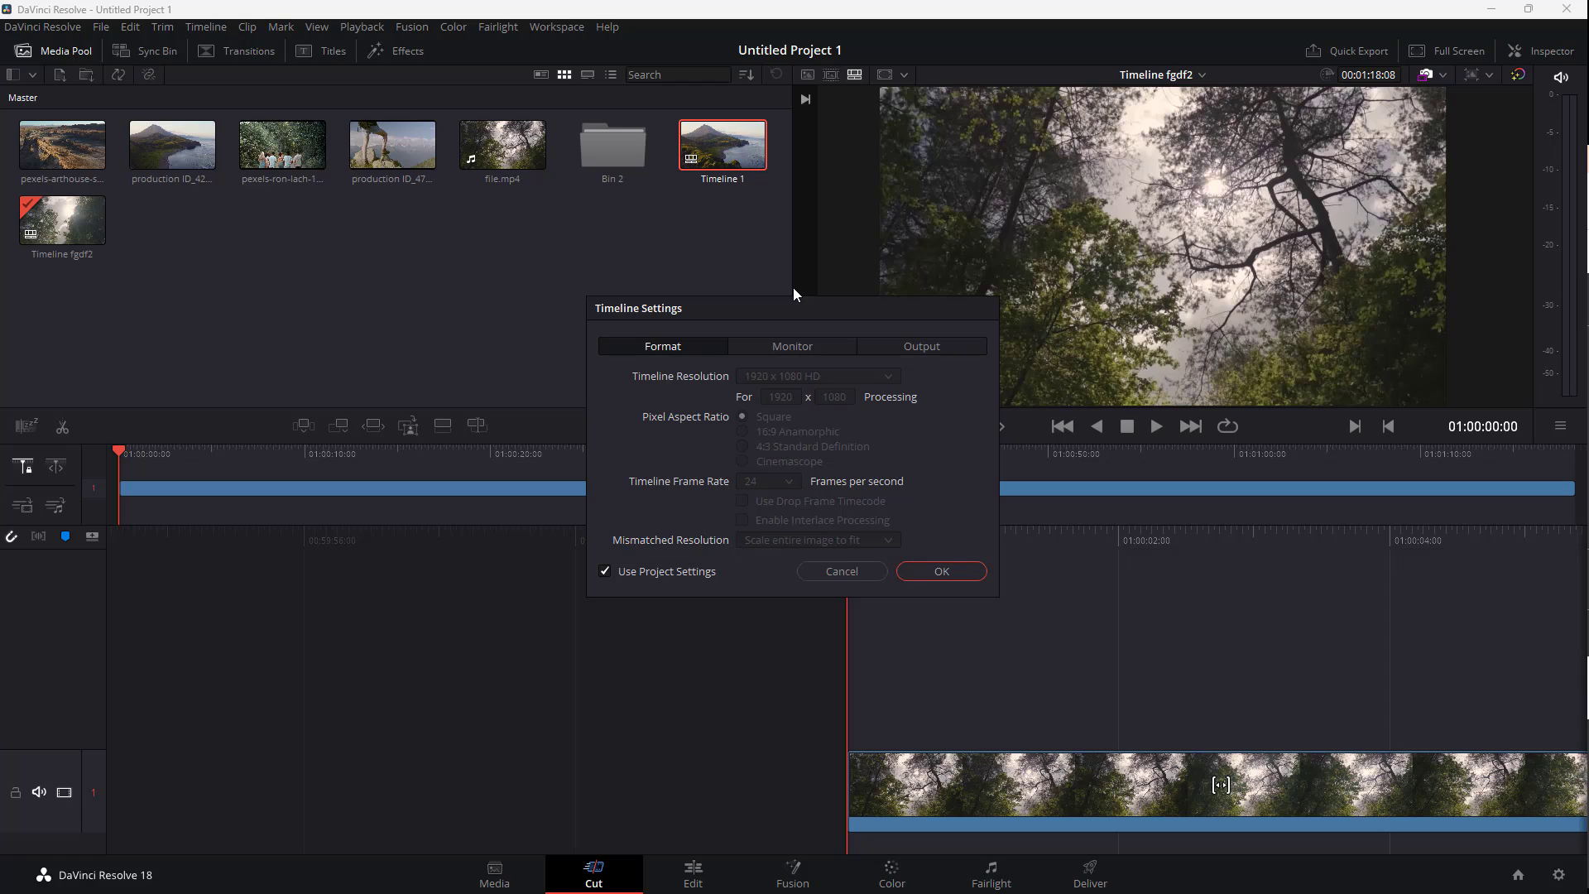
mouse_move(673, 582)
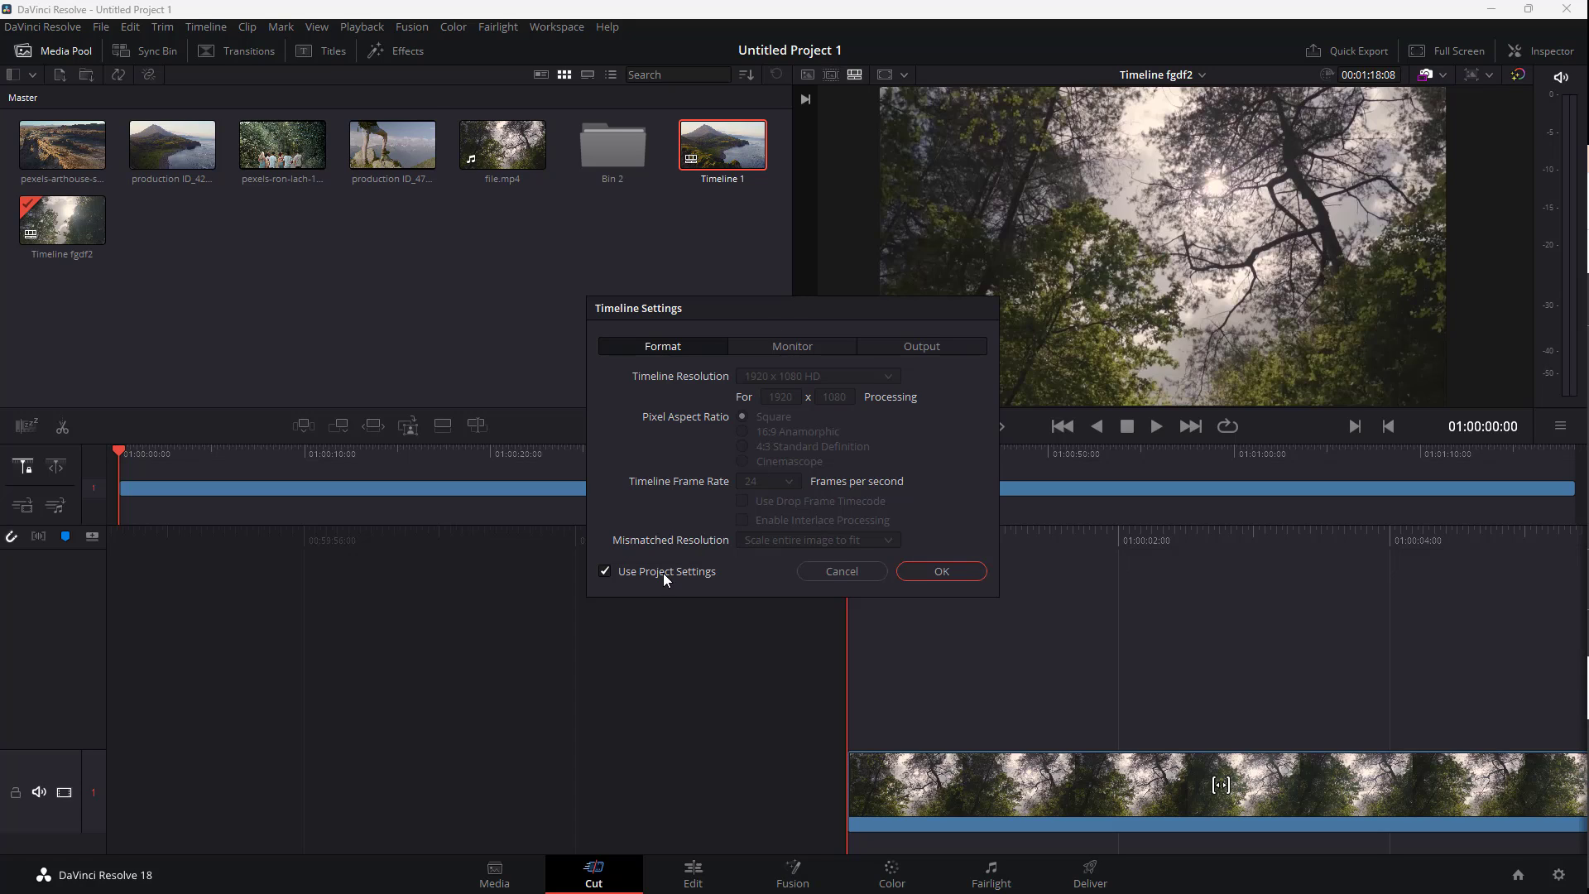
Disable Use Project Settings and set 720 x 480 NTSC DV 16:9 with 4:3 Standard Definition pixel aspect.
click(606, 571)
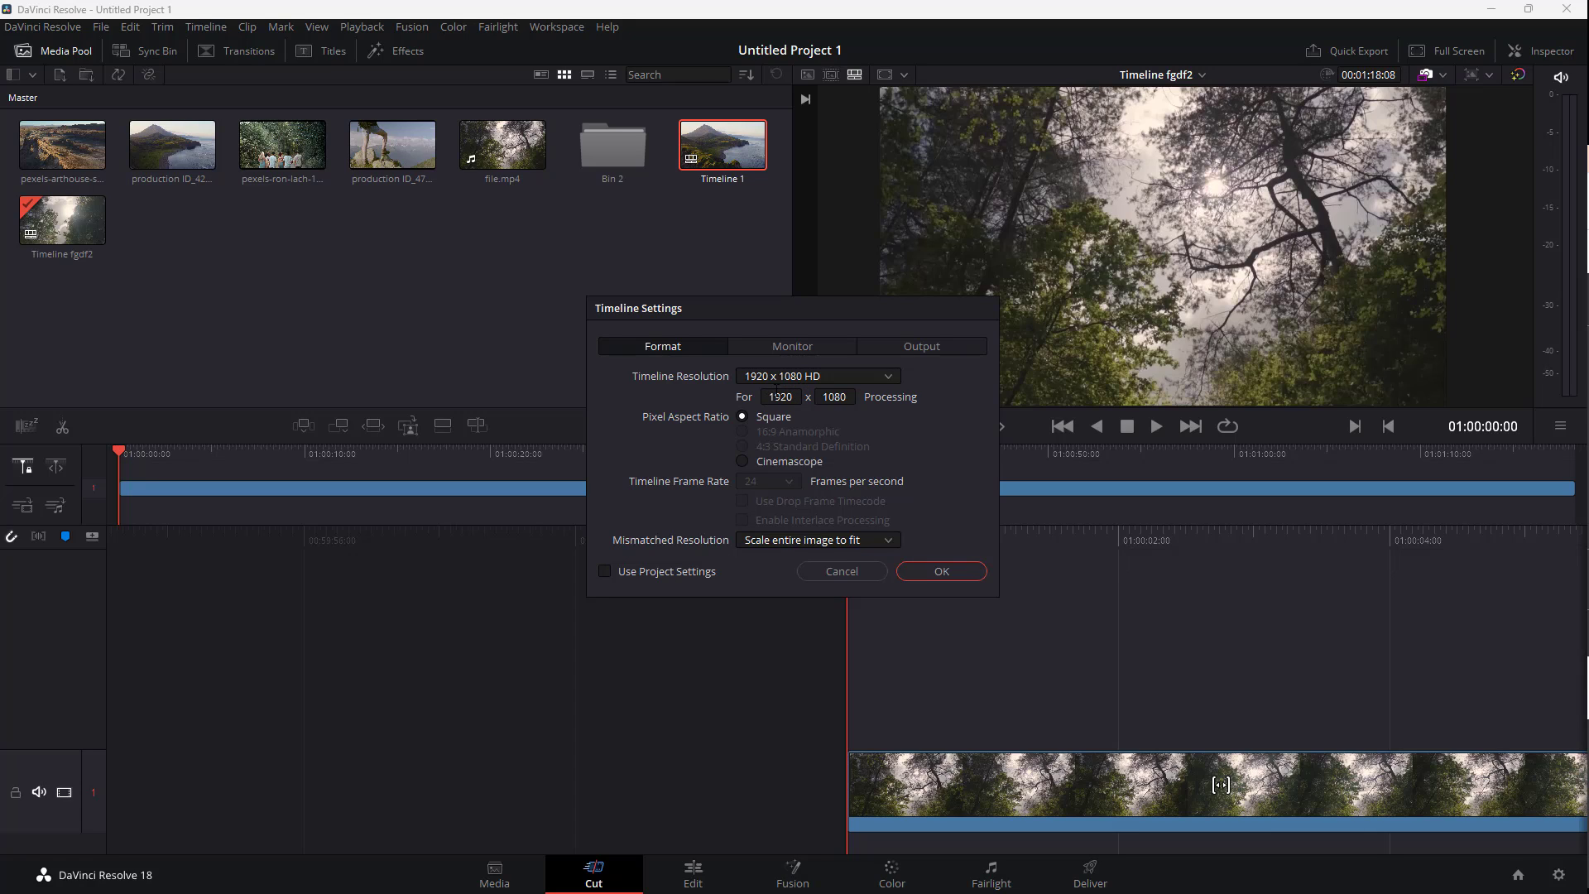
click(816, 376)
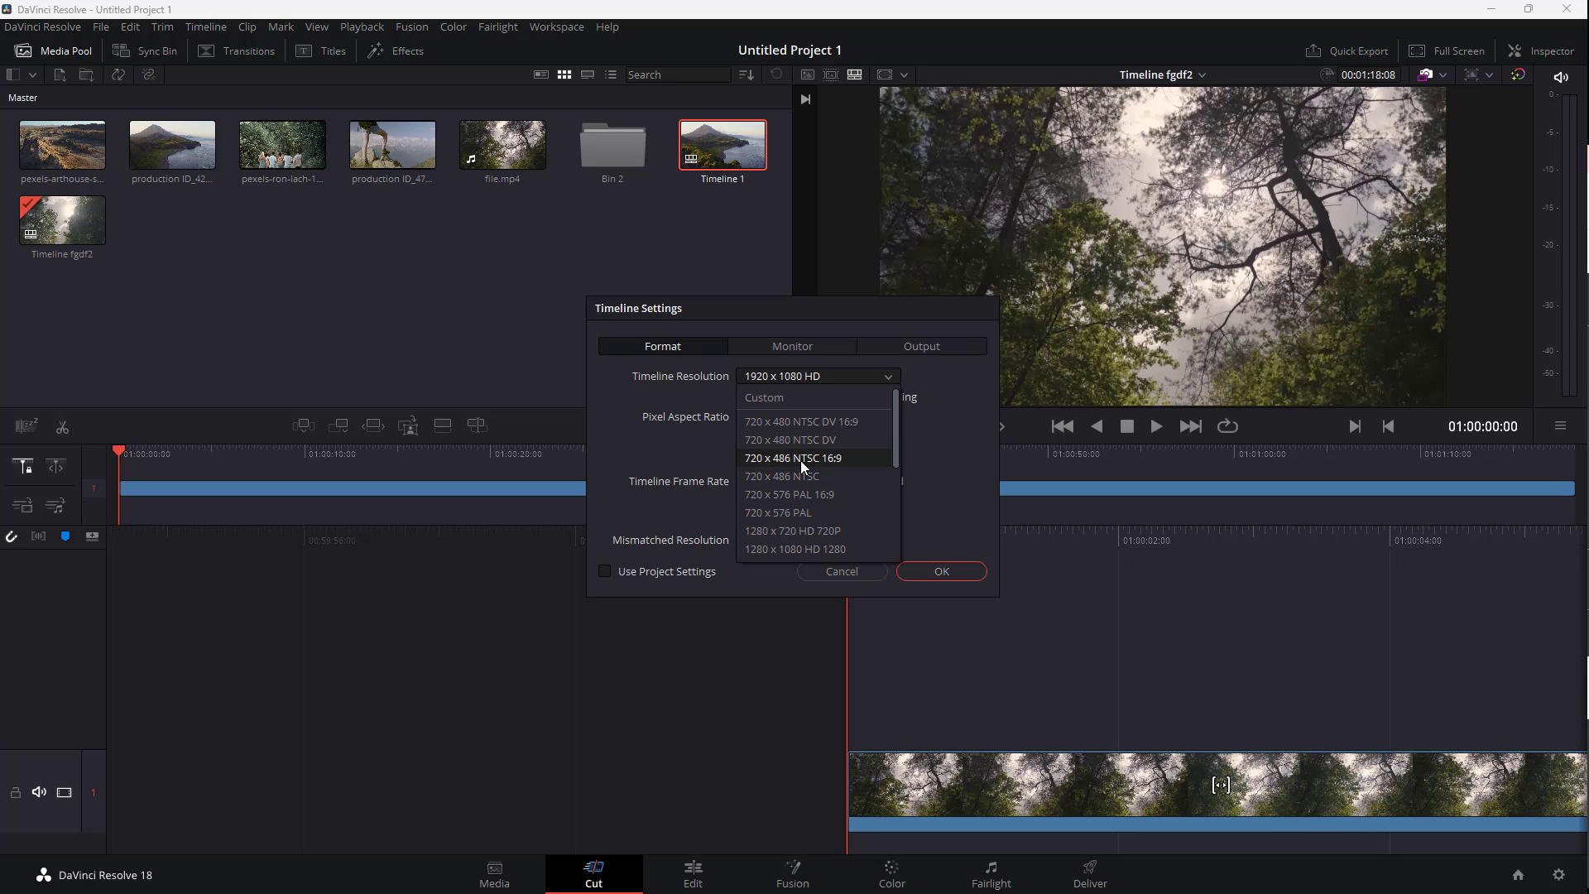
mouse_move(806, 422)
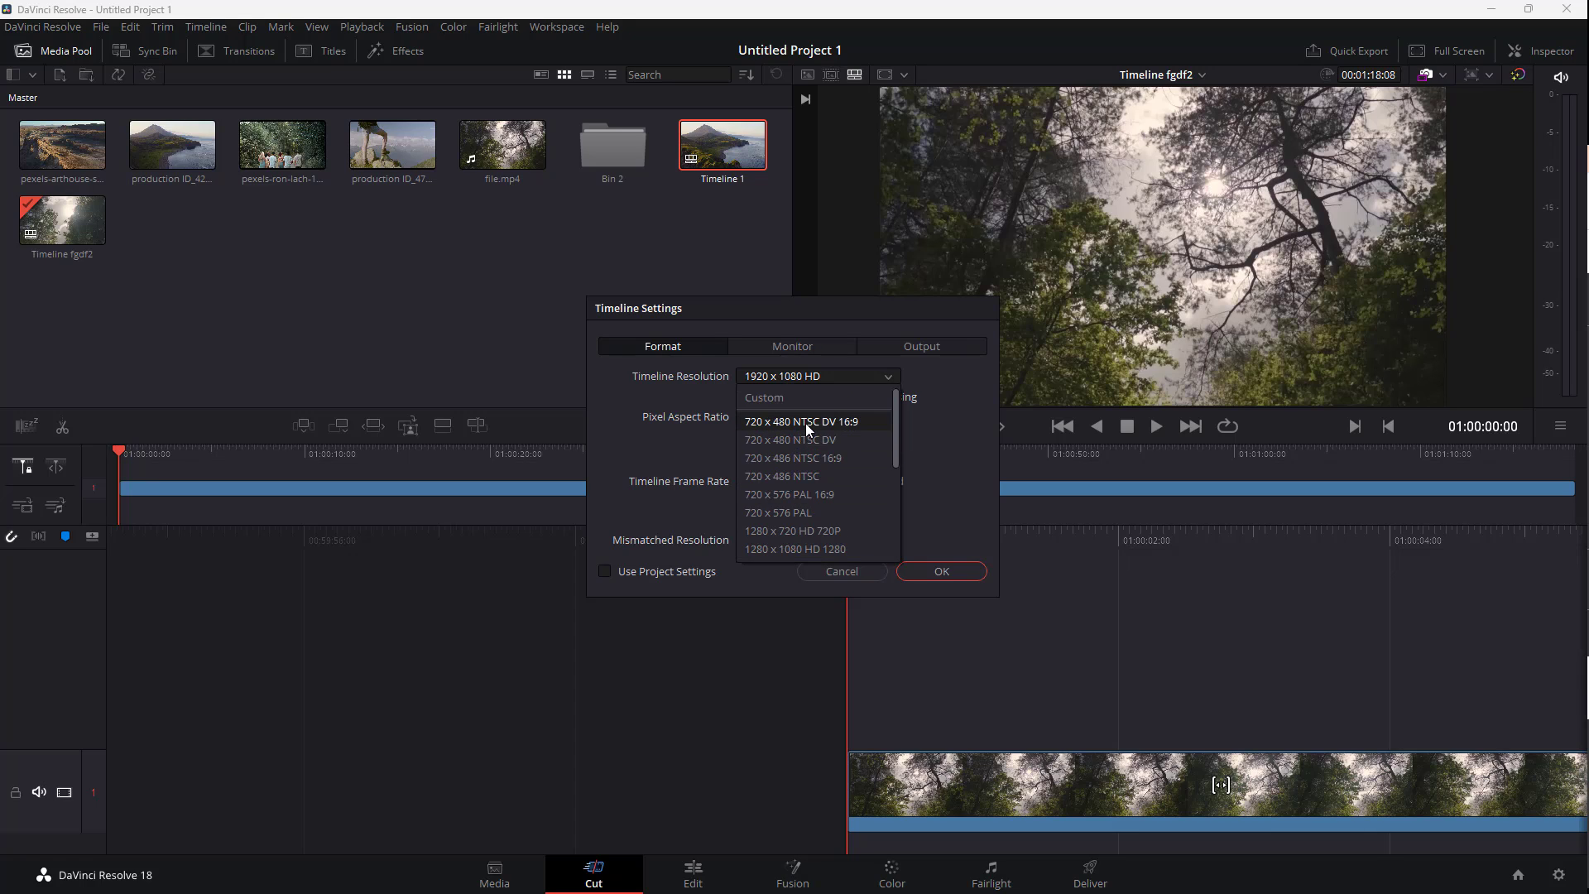
click(801, 420)
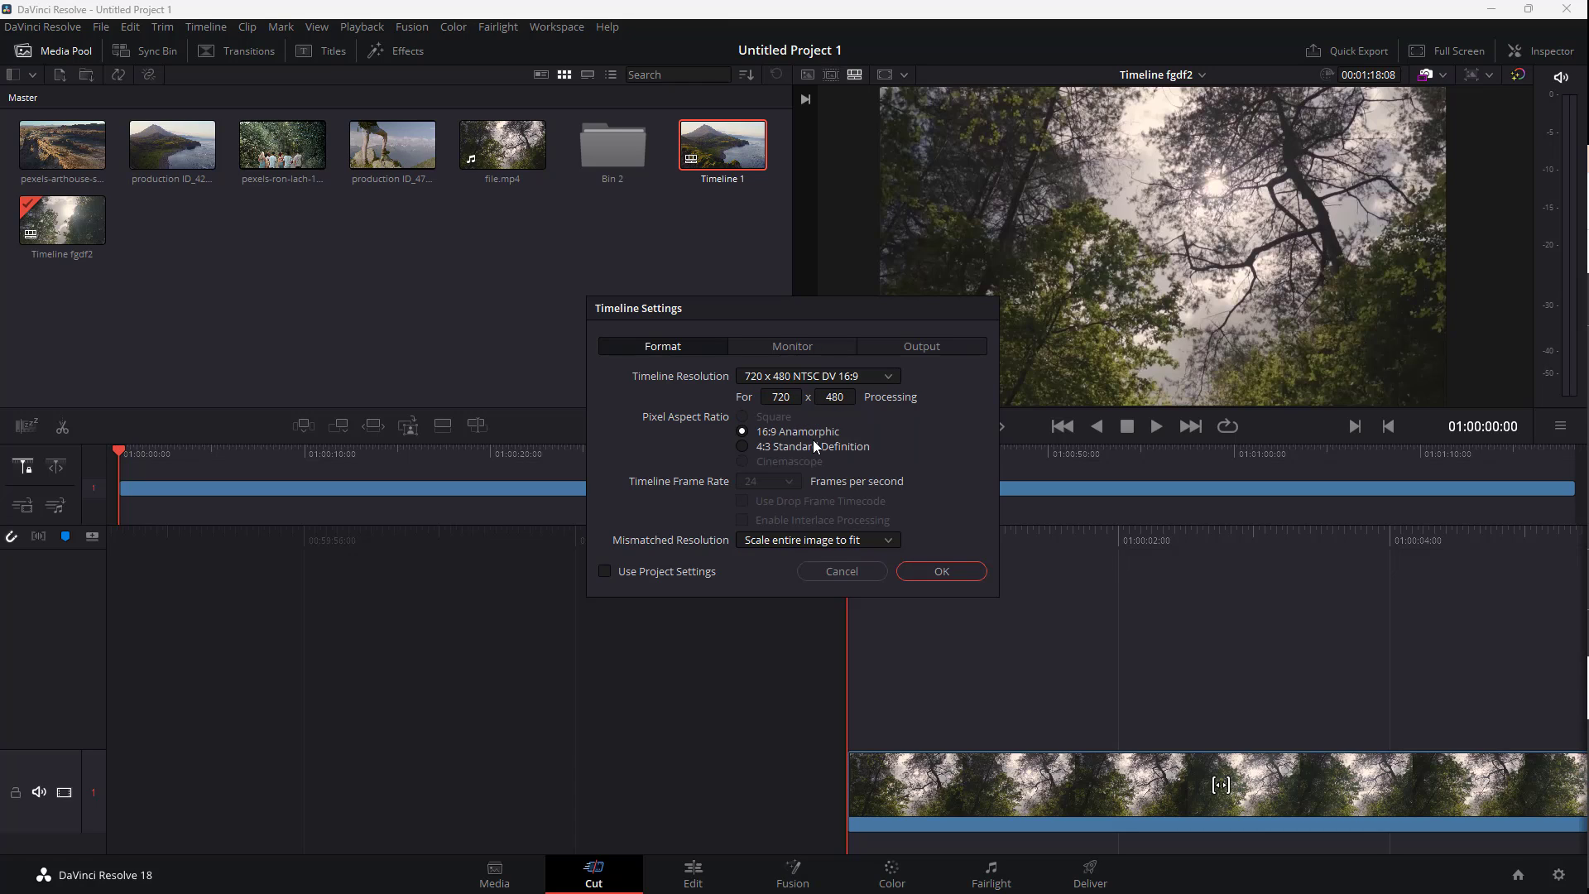
click(743, 445)
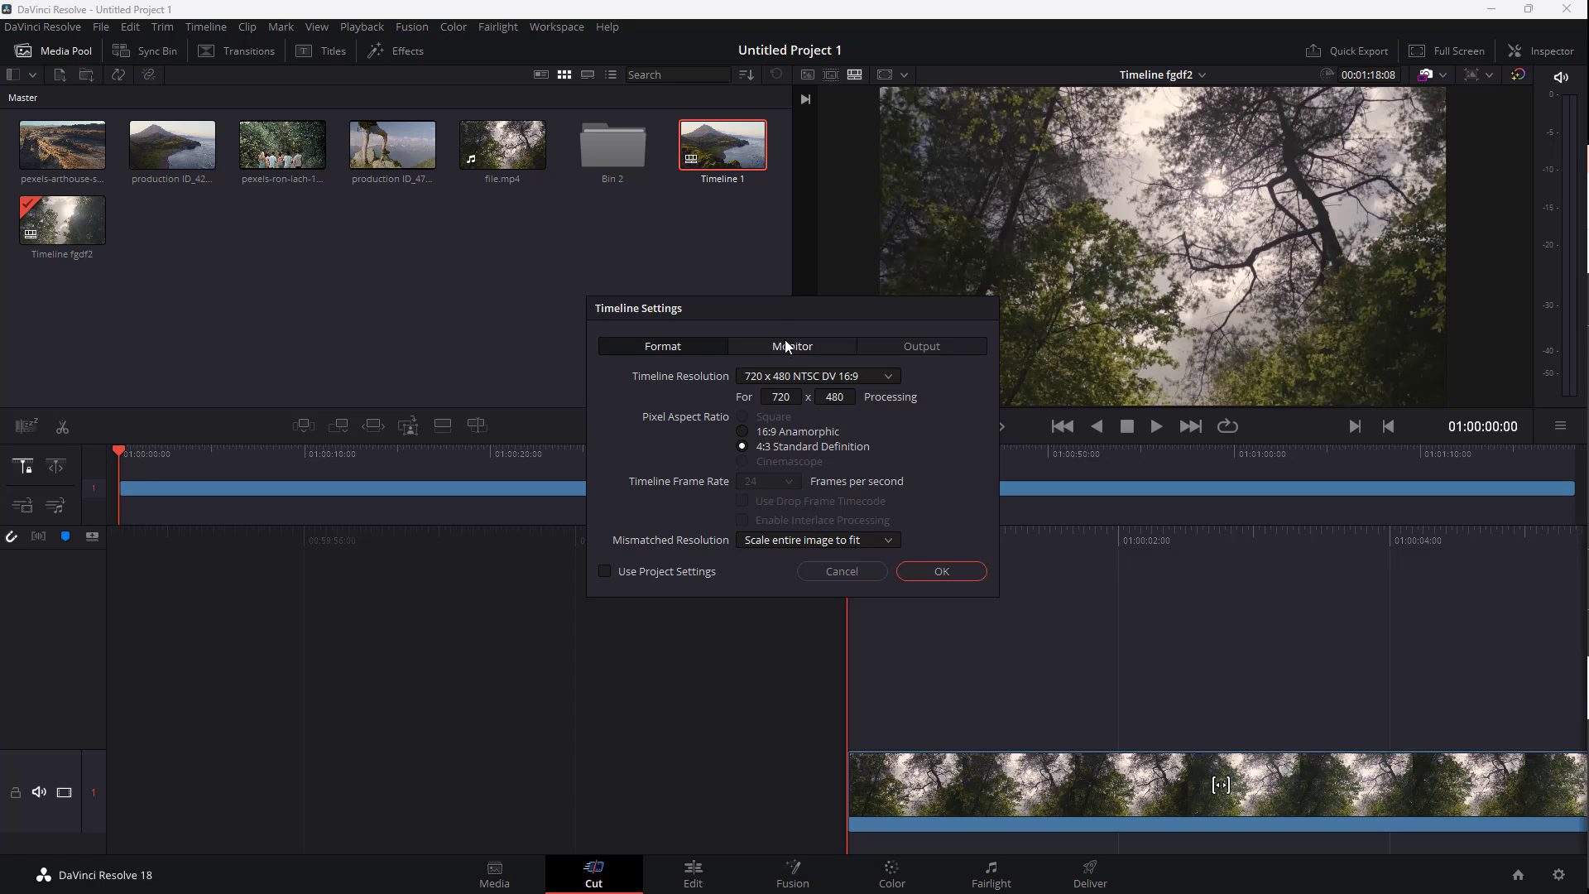
Review the Output scaling settings and confirm the custom timeline format with OK.
click(920, 346)
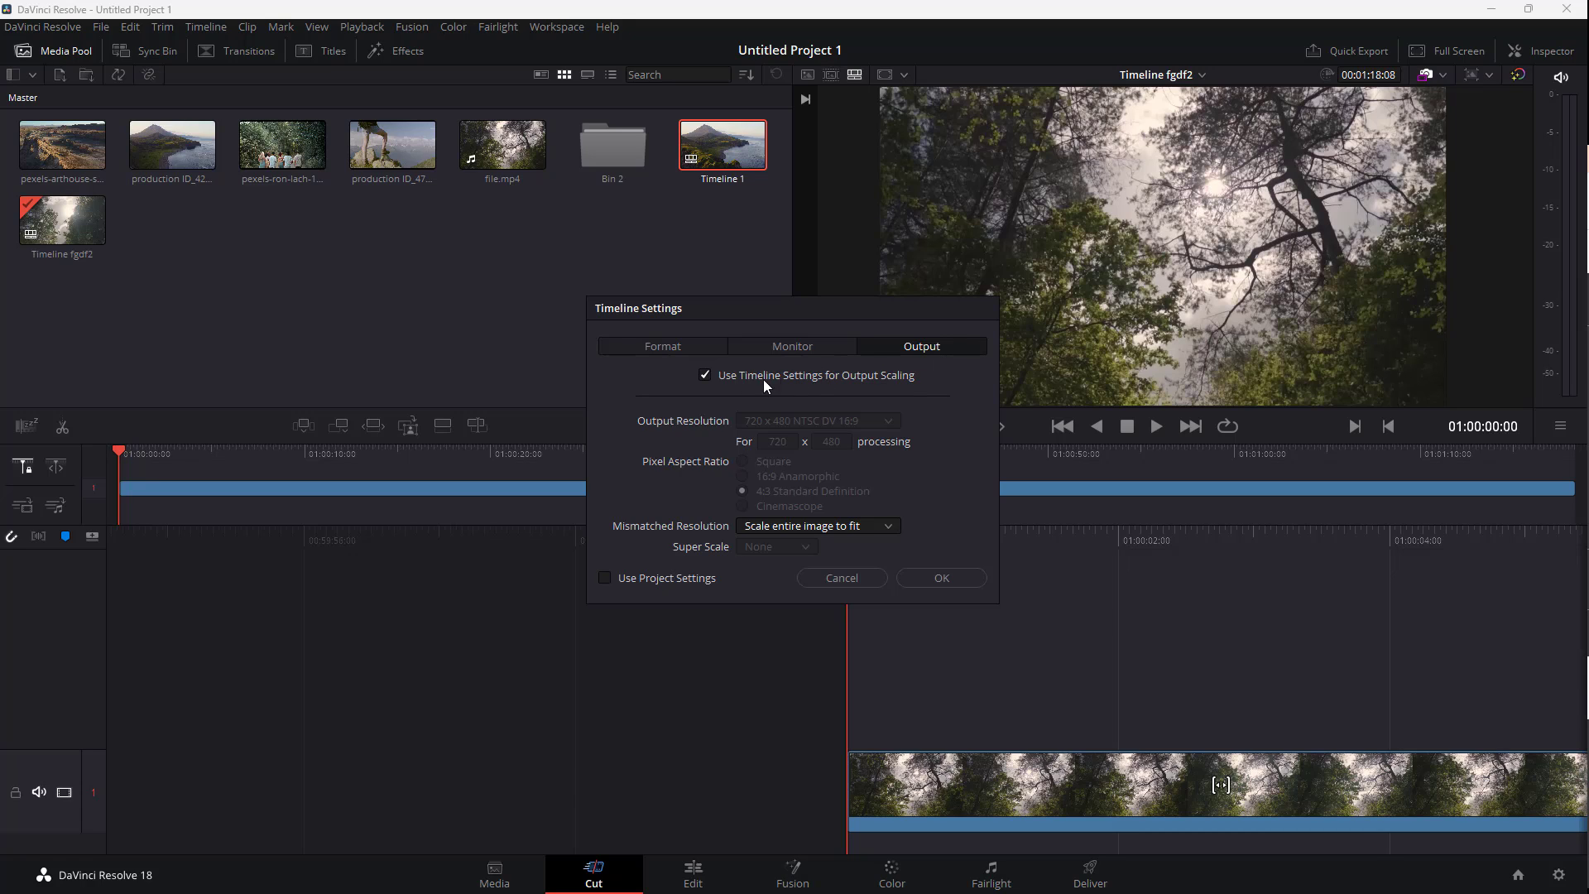
click(939, 578)
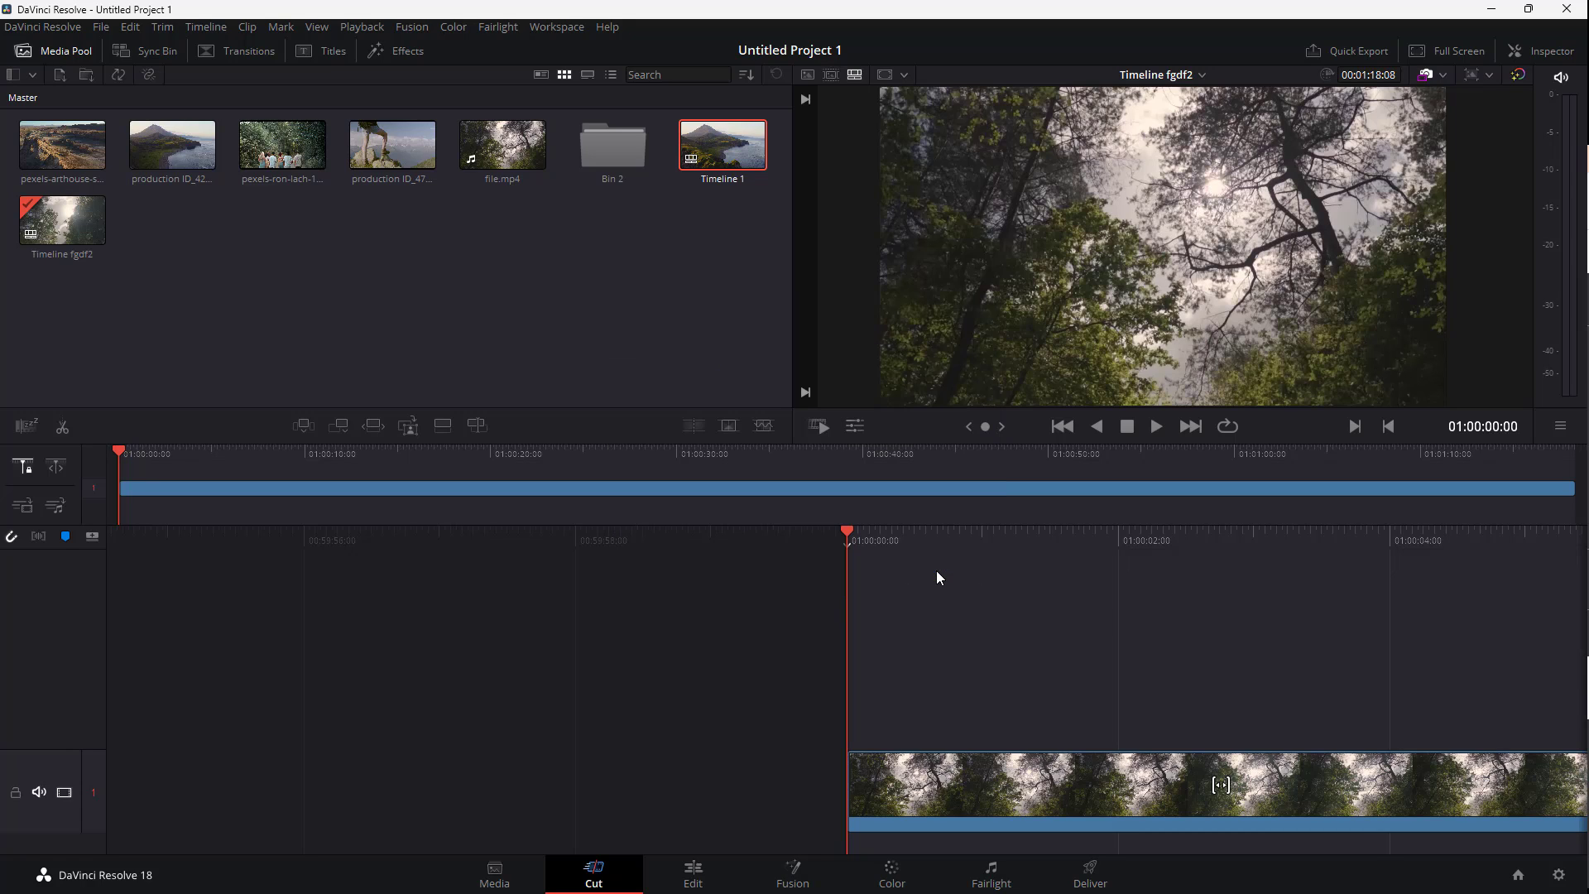
mouse_move(836, 324)
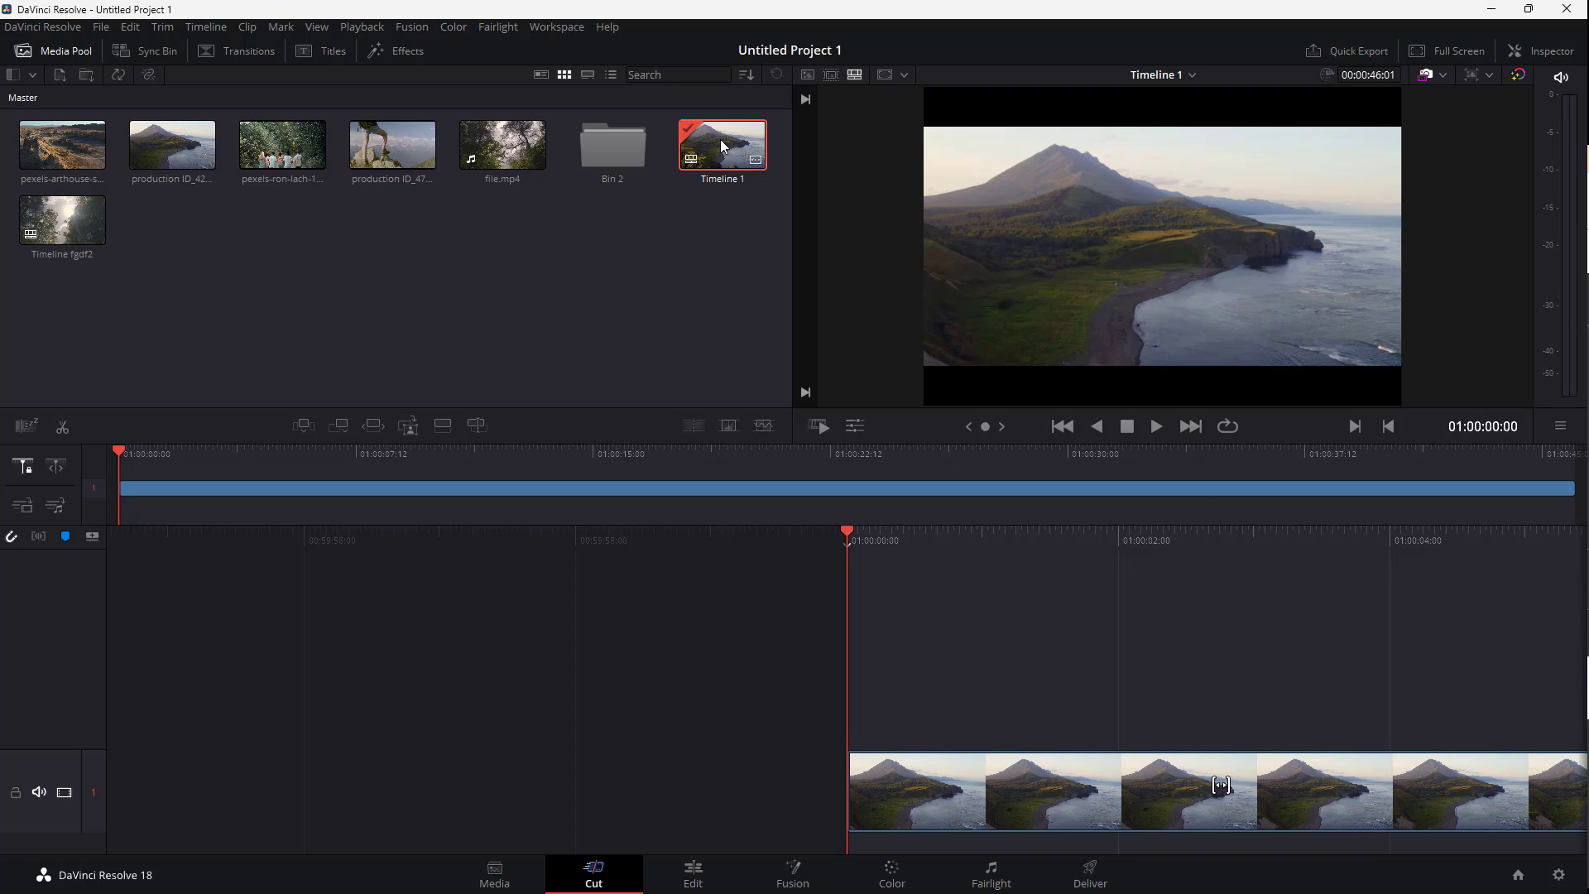
Restore Timeline 1 to 1920 x 1080 HD in its Timeline Settings and confirm.
right_click(721, 146)
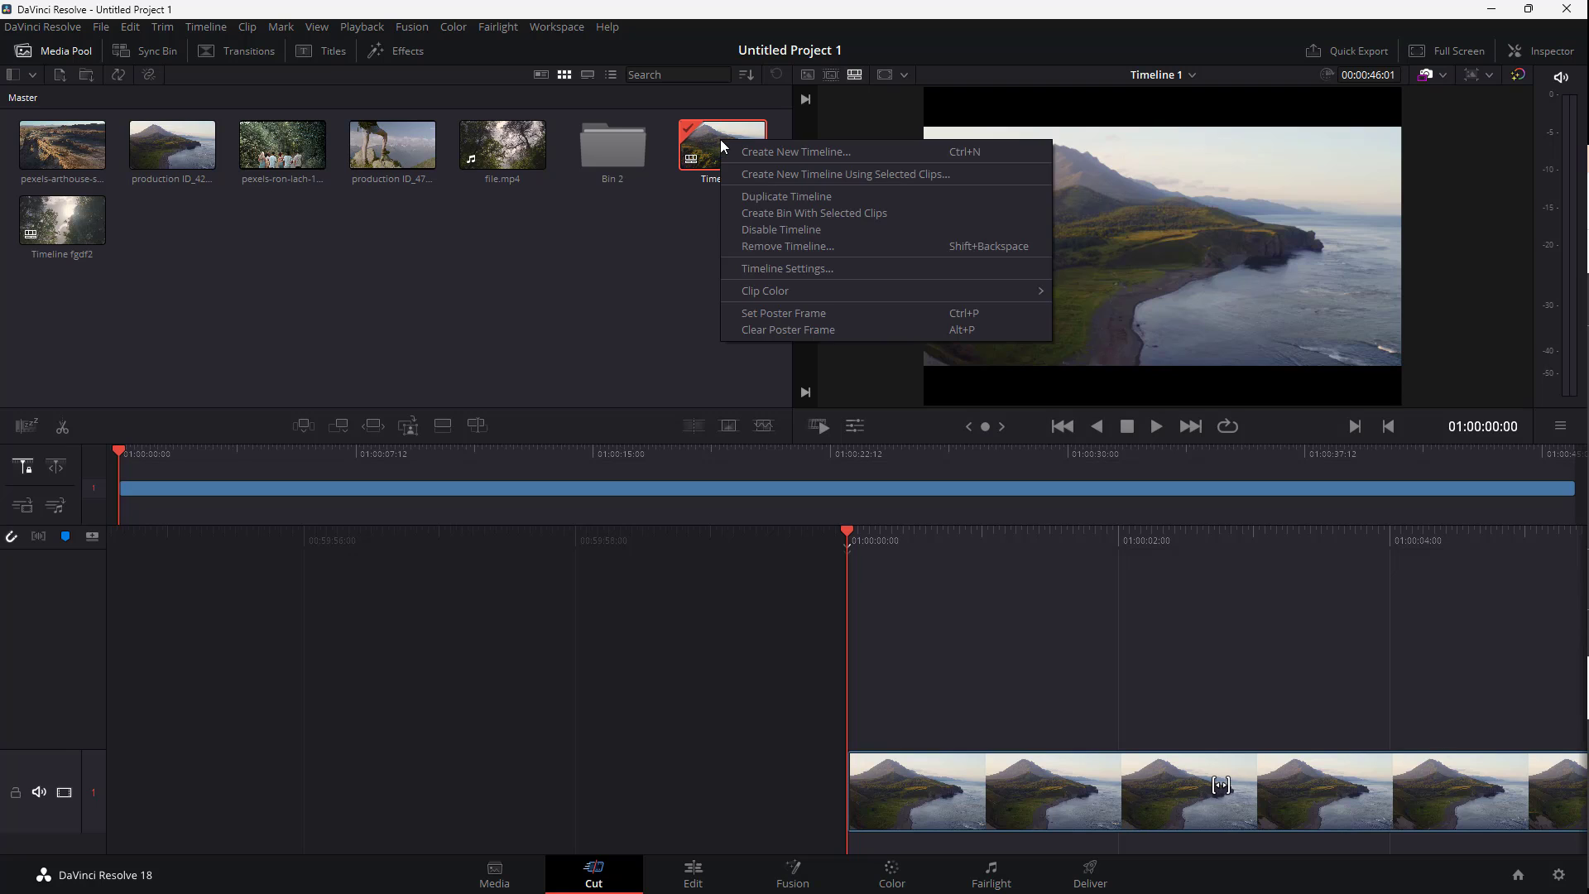
click(785, 268)
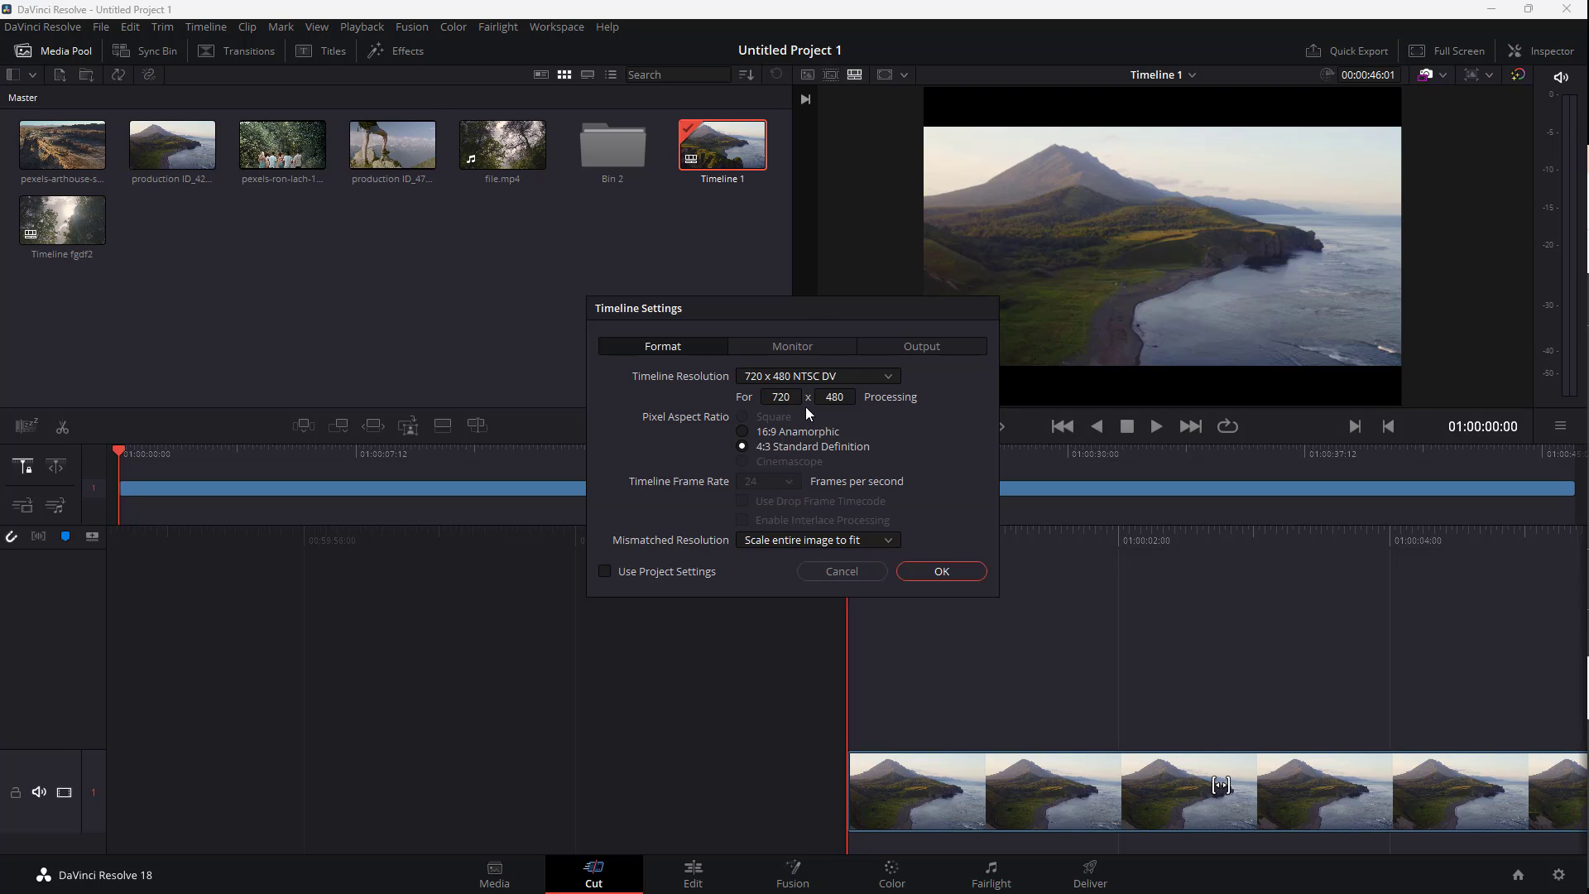
click(816, 375)
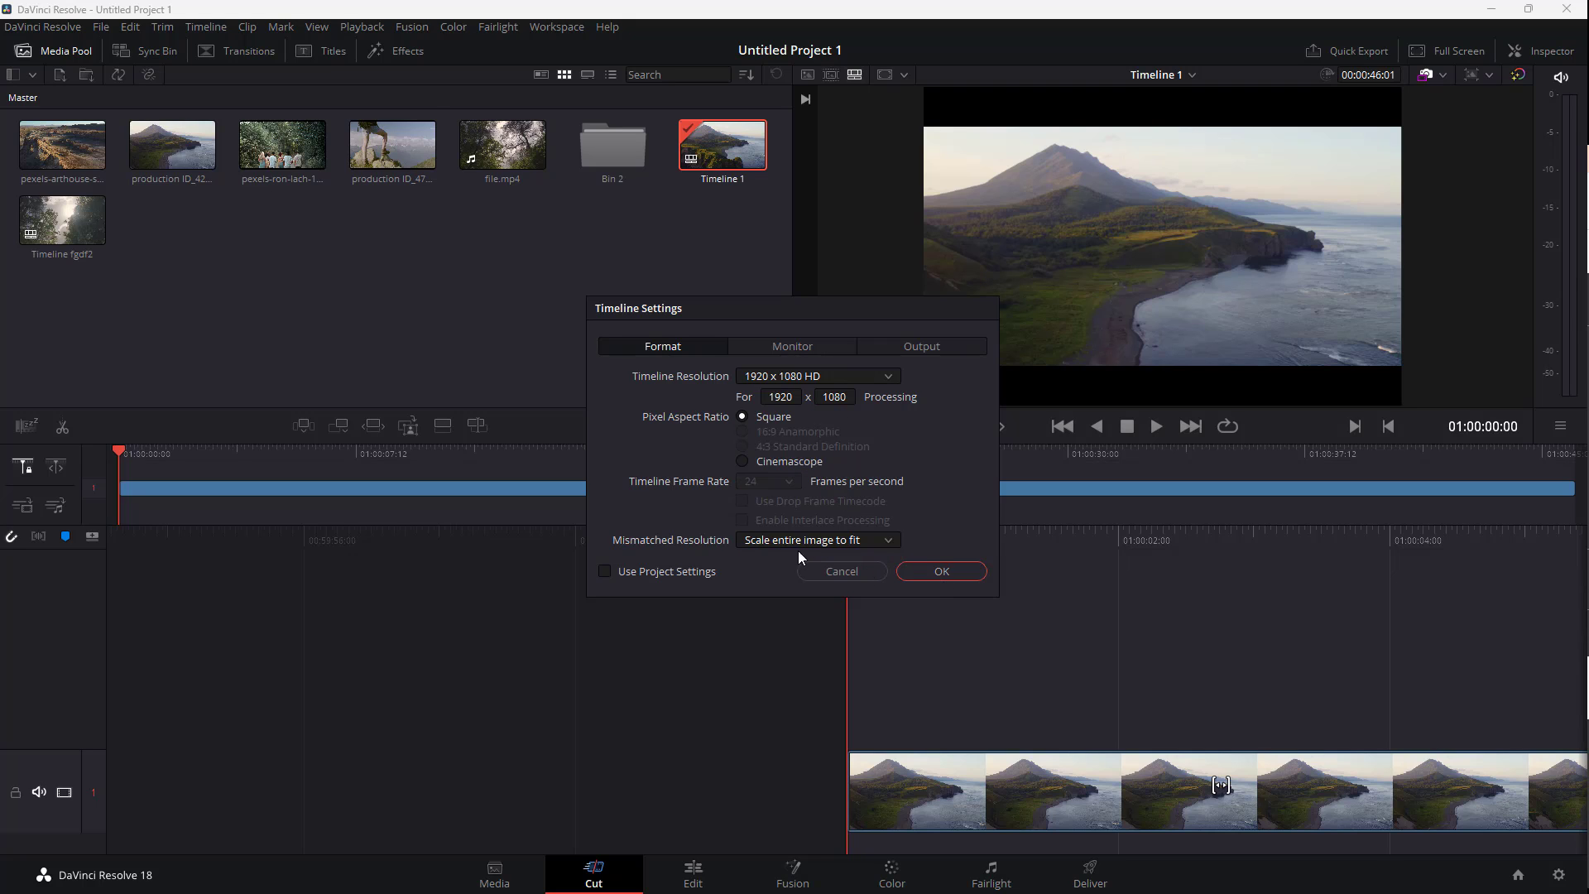
click(938, 571)
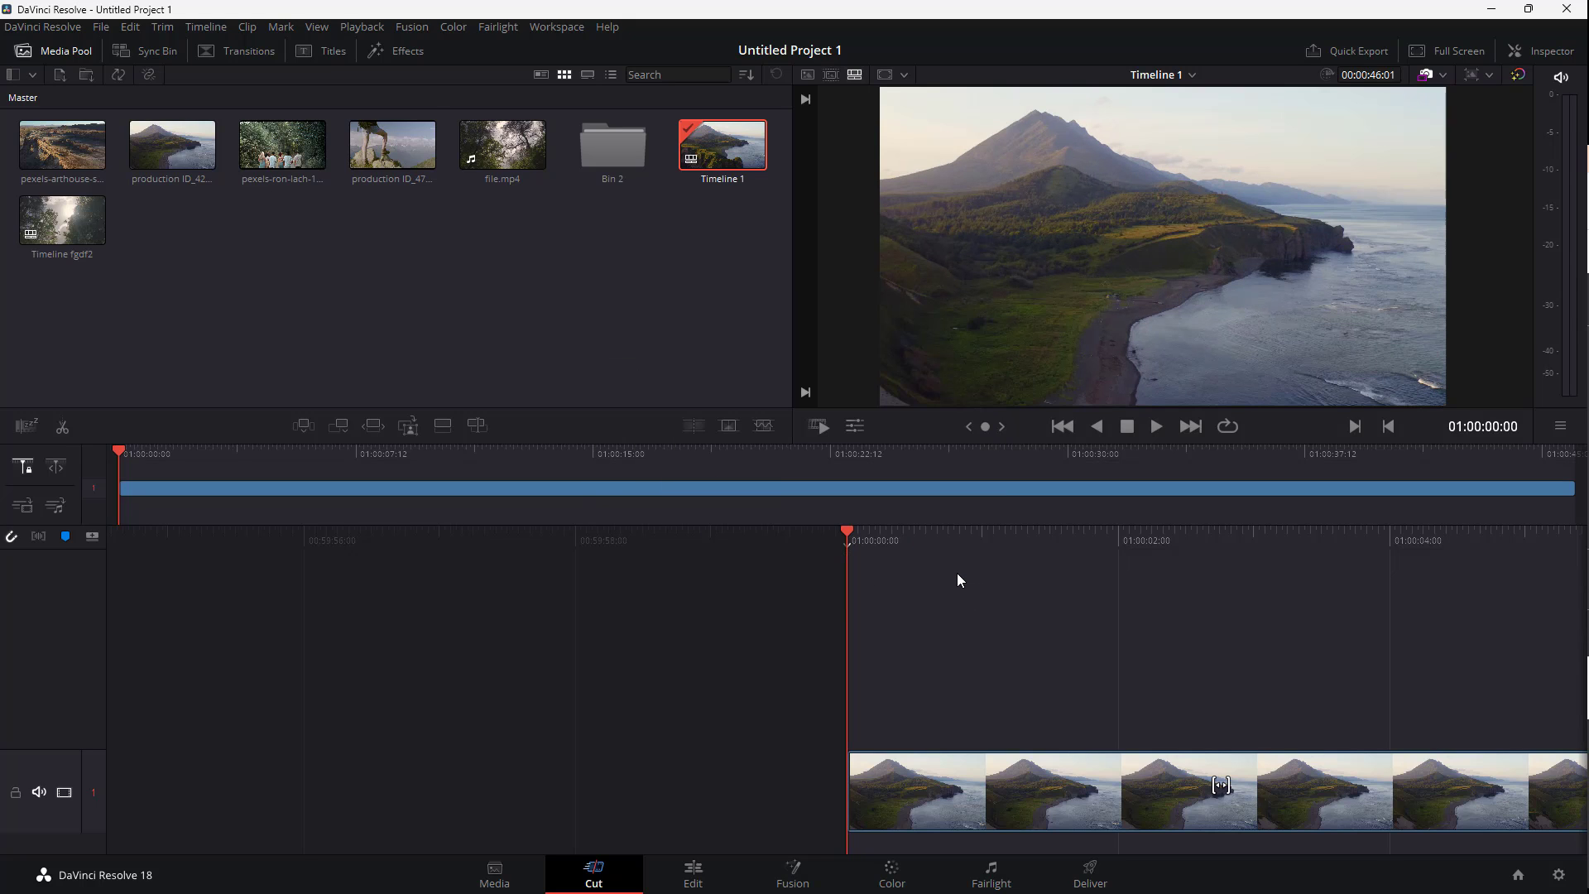